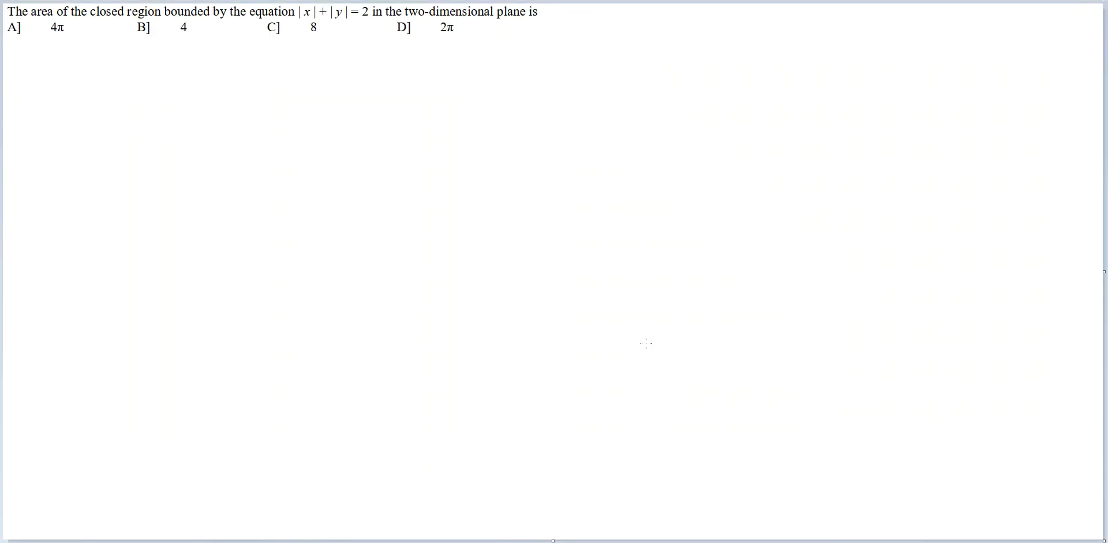
{"action": "mouse_move", "coordinate": [80, 30]}
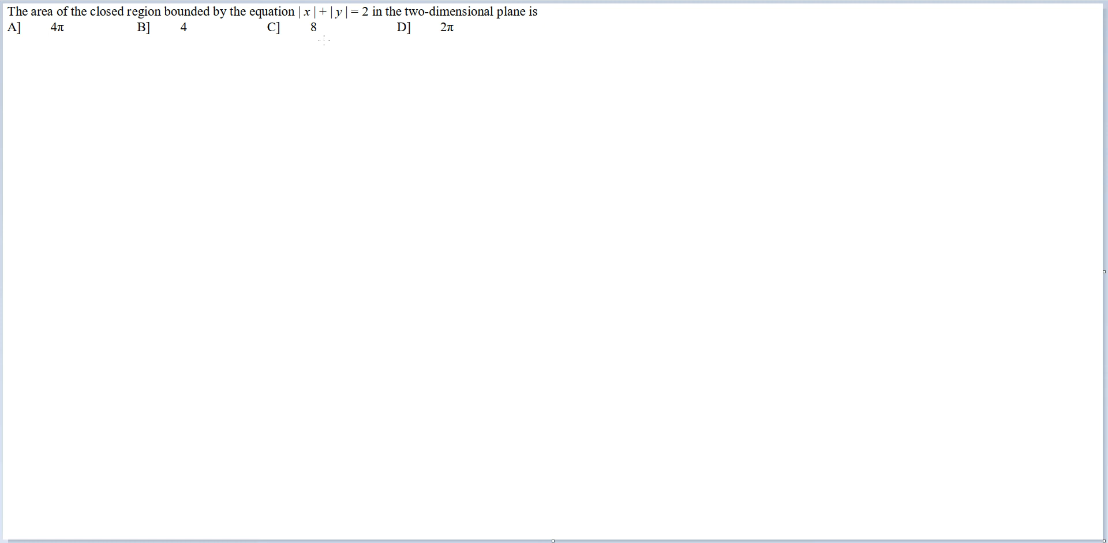
{"action": "mouse_move", "coordinate": [352, 30]}
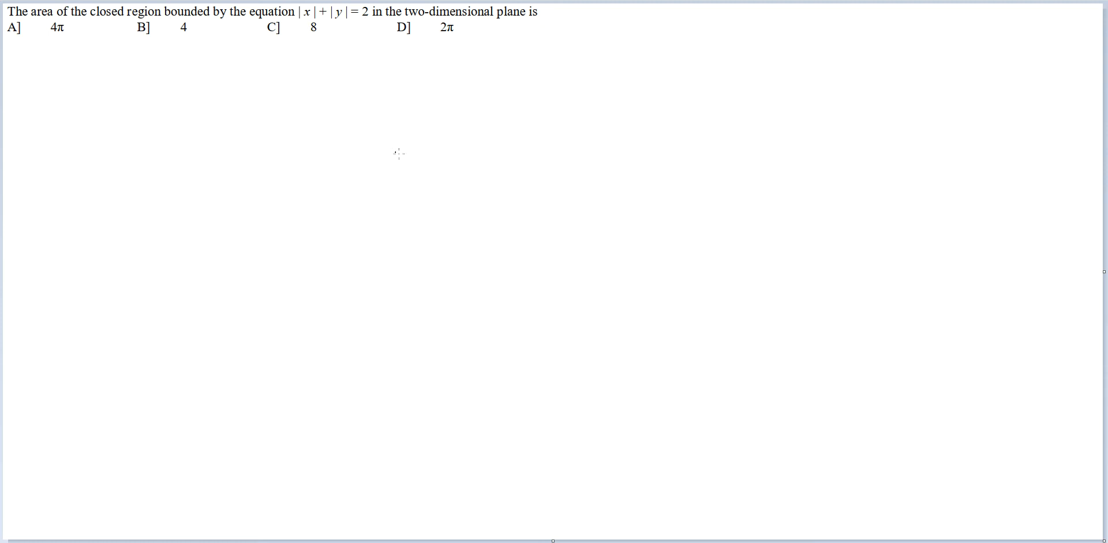
{"action": "mouse_move", "coordinate": [521, 160]}
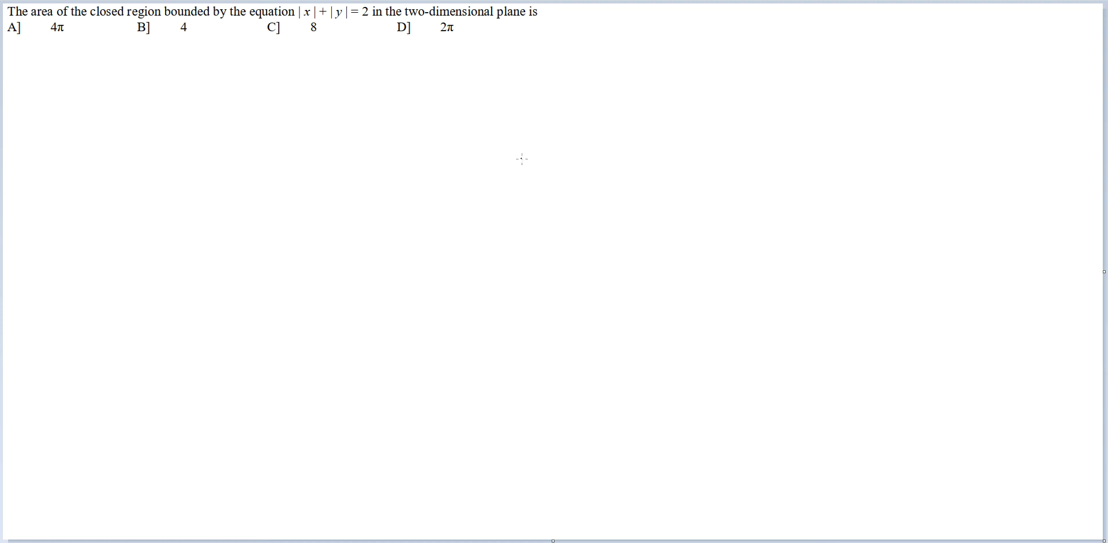
Draw a vertical y-axis and a horizontal x-axis crossing it below the question.
{"action": "left_click_drag", "start_coordinate": [506, 139], "coordinate": [504, 370]}
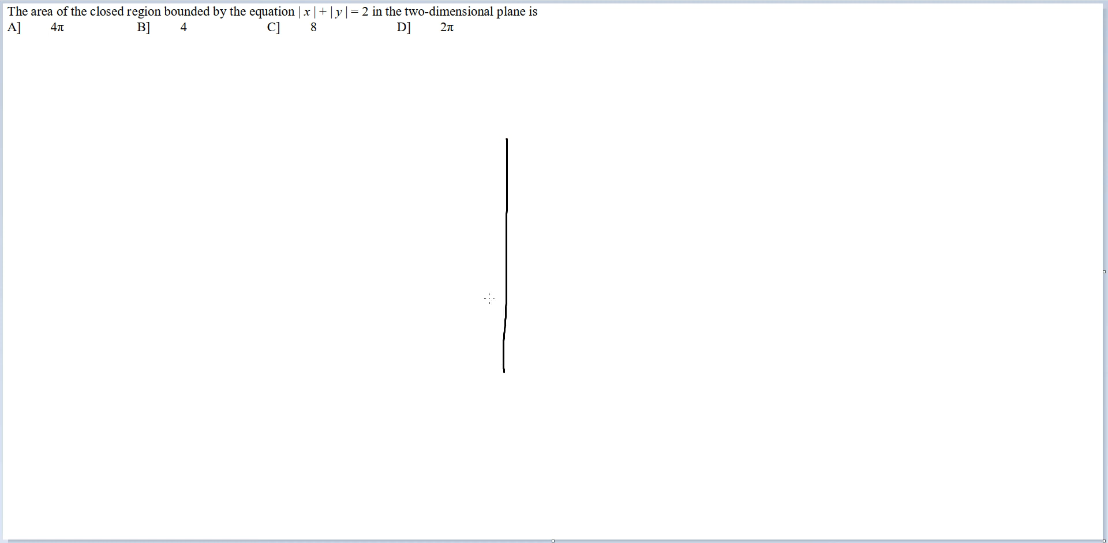
{"action": "left_click_drag", "start_coordinate": [369, 255], "coordinate": [677, 252]}
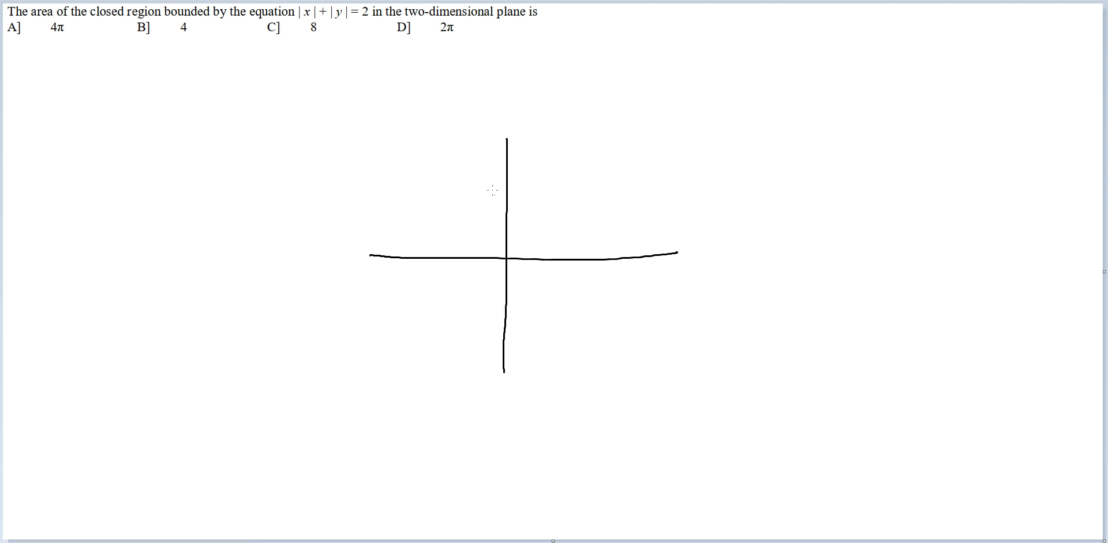
Sketch the diamond through the intercepts at ±2, labelling the corners and half-diagonals 2.
{"action": "left_click", "coordinate": [503, 206]}
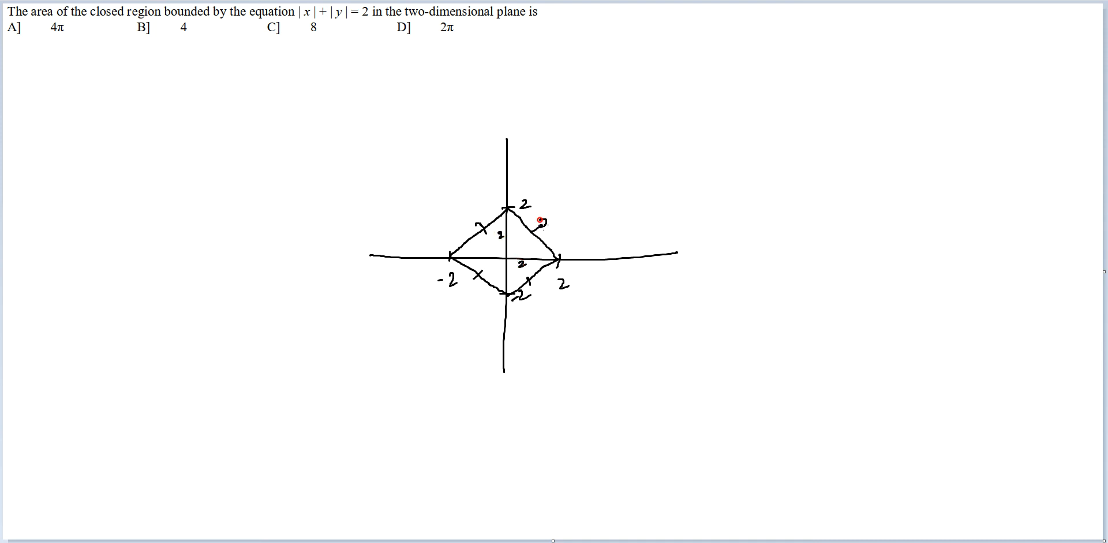
Label a side 2√2 and write the area as (2√2)² = 8 and ½×4×4 = 8.
{"action": "type", "text": "2√2"}
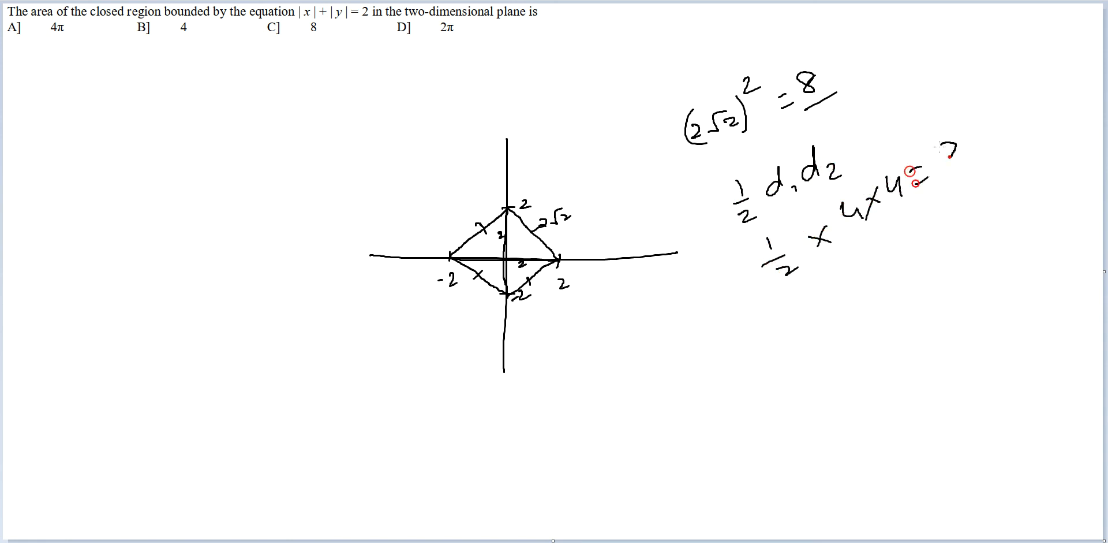
{"action": "type", "text": "= 8"}
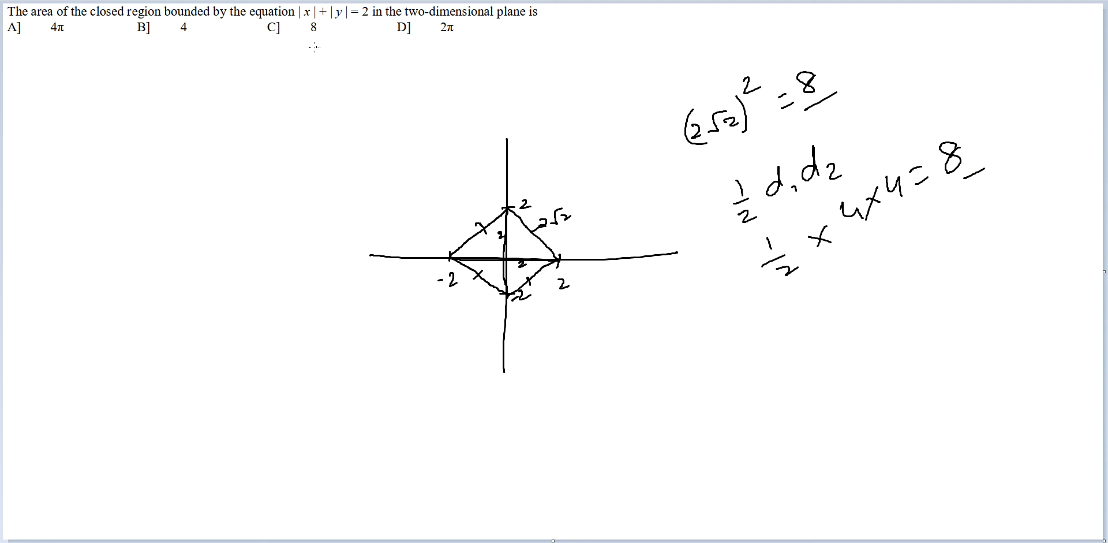